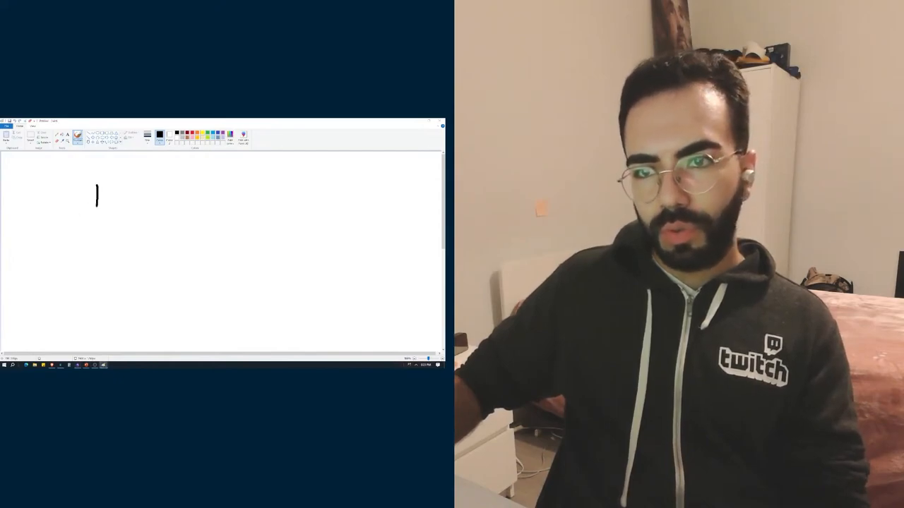
Draw the black L-shaped axes, then a curve from the origin rising steeply right.
drag(97, 185, 311, 274)
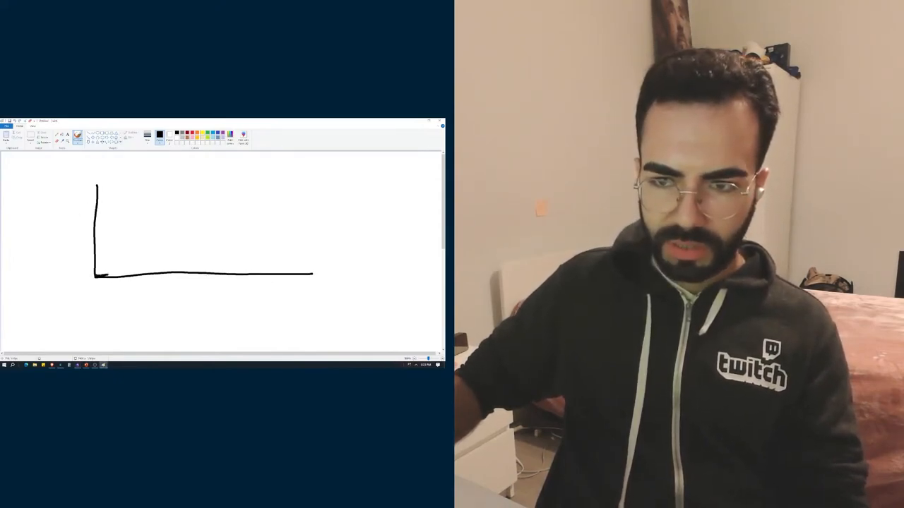
drag(96, 274, 169, 263)
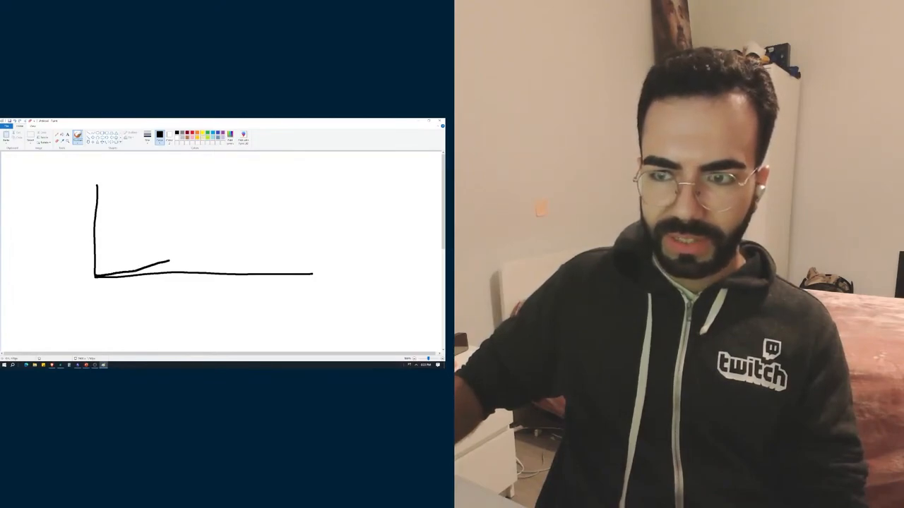
drag(166, 265, 272, 182)
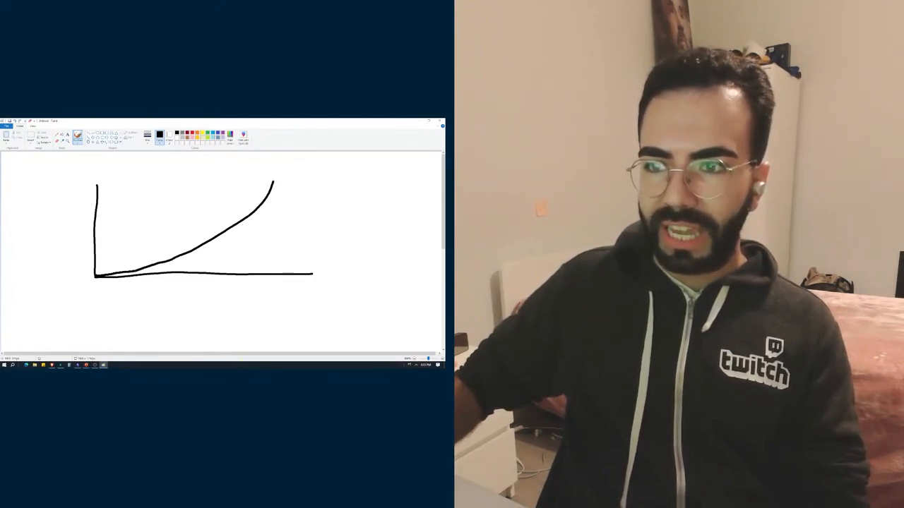